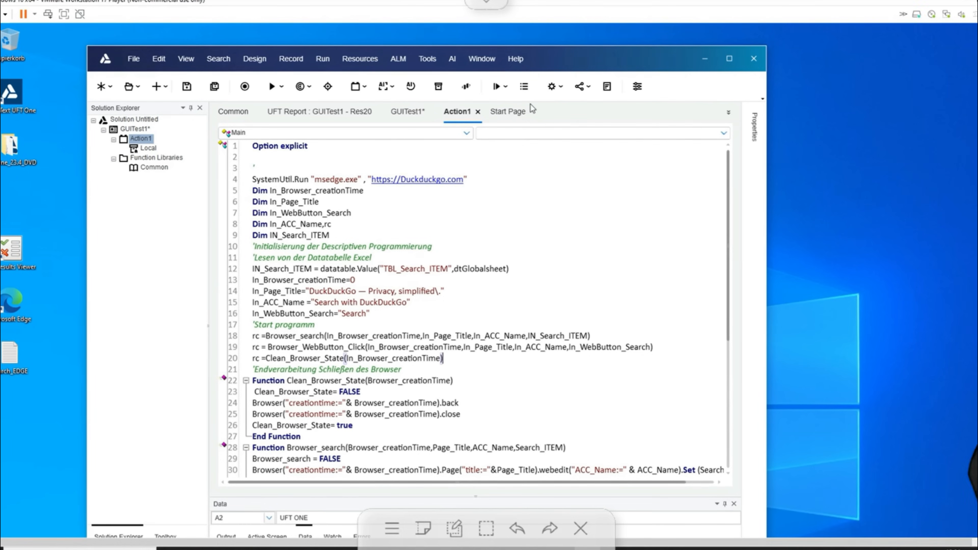
mouse_move(498, 247)
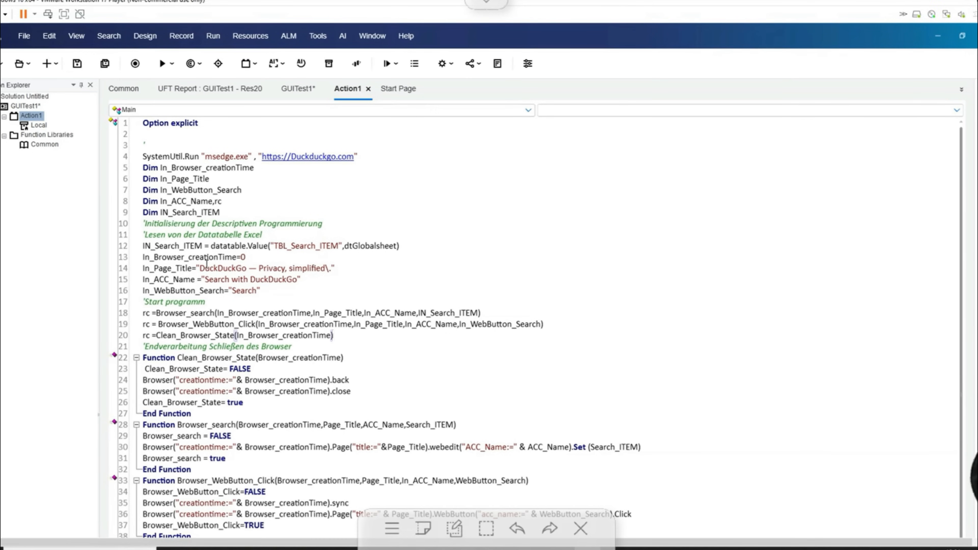
Step: Show the Action1 object repository via Resources, confirming it holds no test objects
left_click(250, 36)
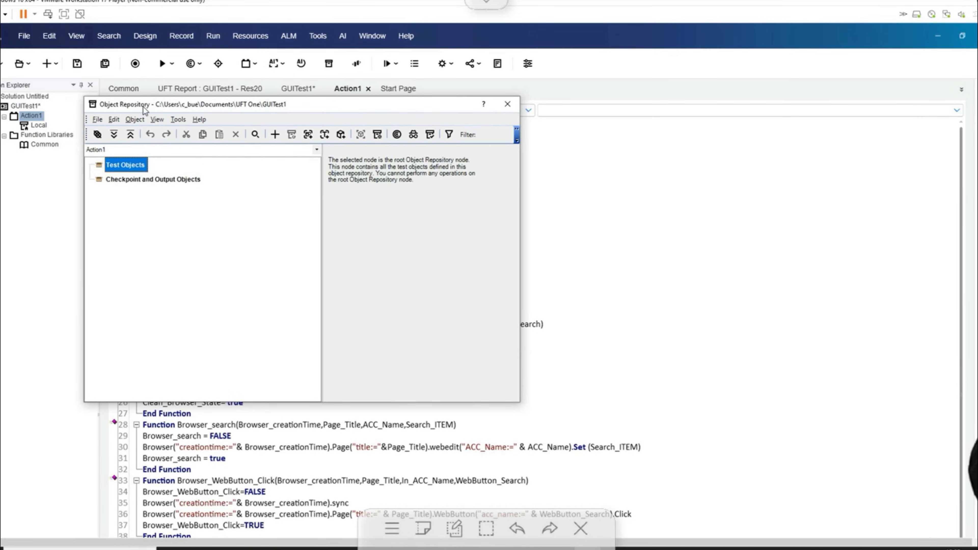
Step: Close the Object Repository and select part of the Action1 script's browser-handling code
left_click(507, 104)
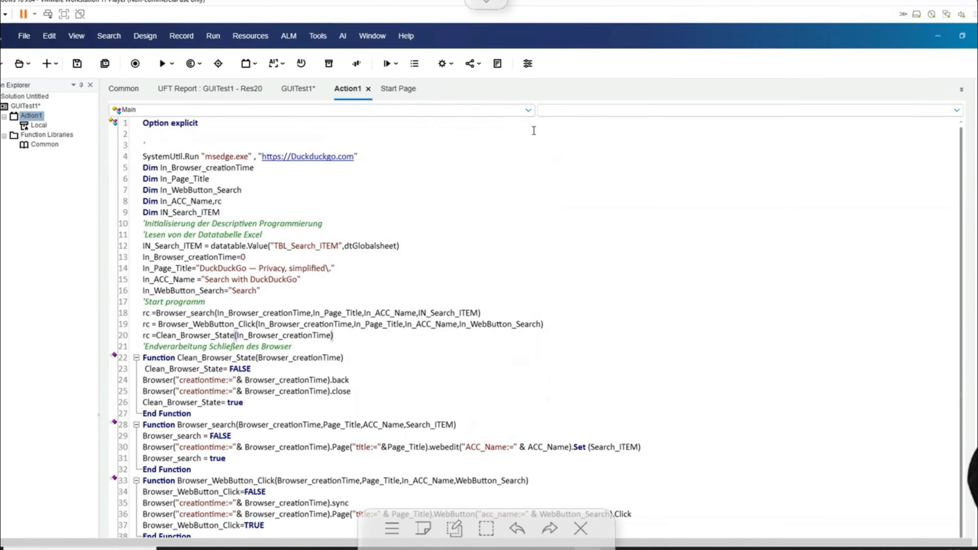
left_click_drag(143, 246, 261, 291)
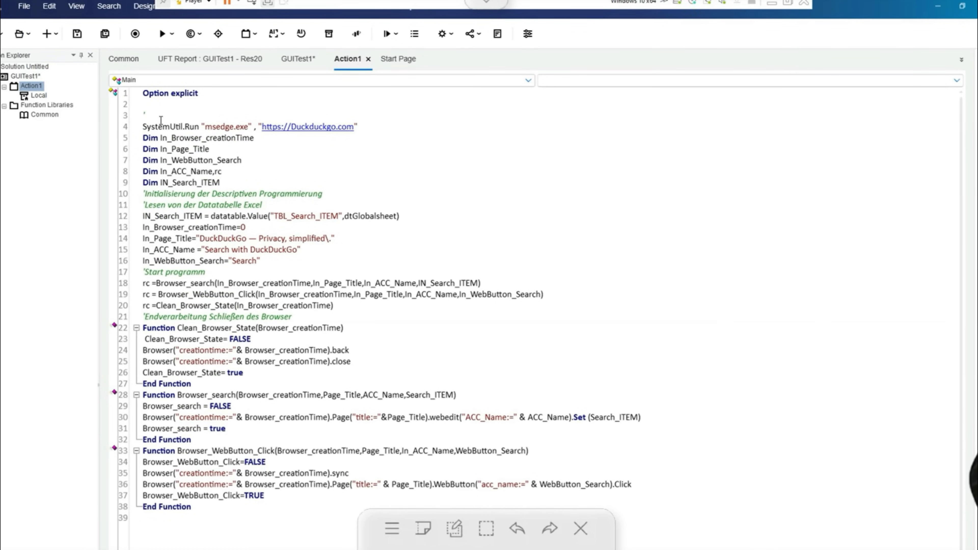
mouse_move(161, 34)
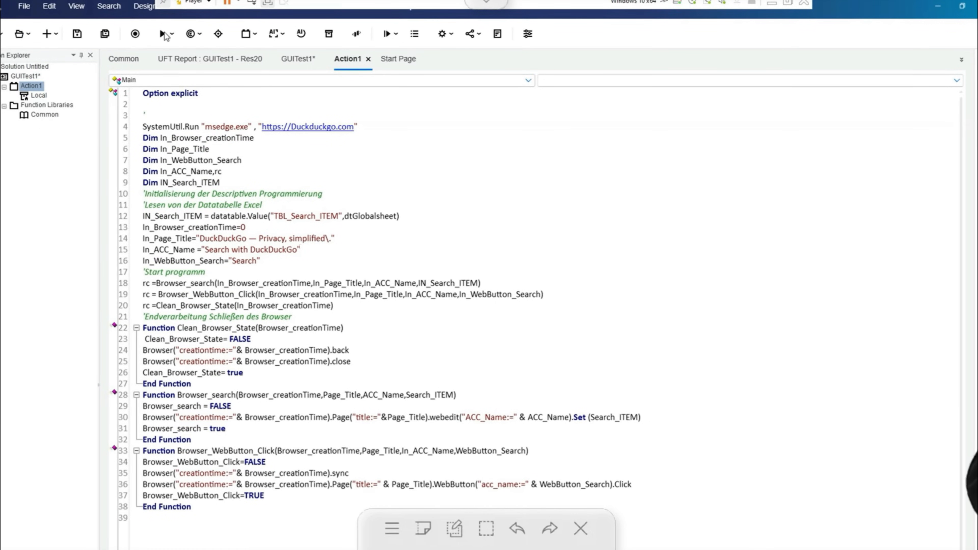
Step: Focus the editor and highlight the IN_Search_ITEM variable in the script
left_click(75, 6)
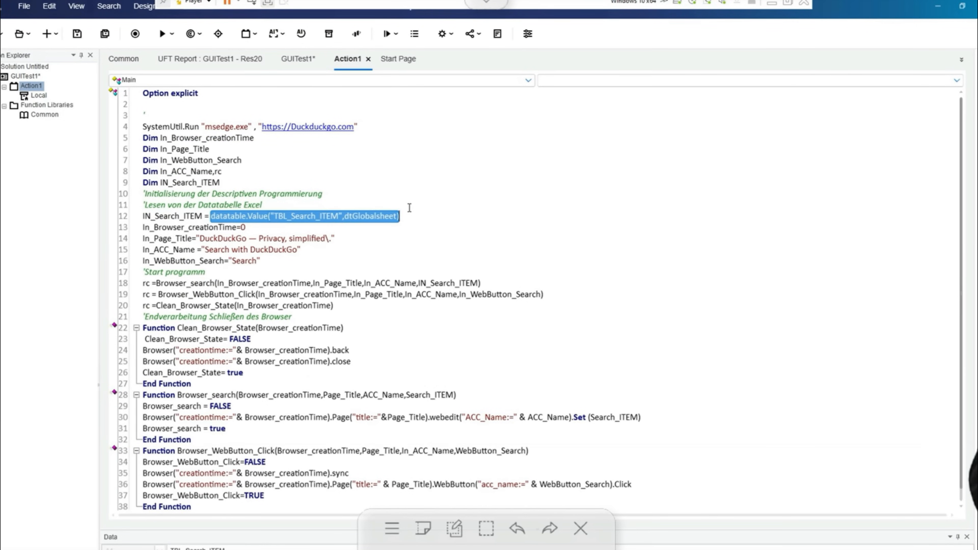
mouse_move(417, 217)
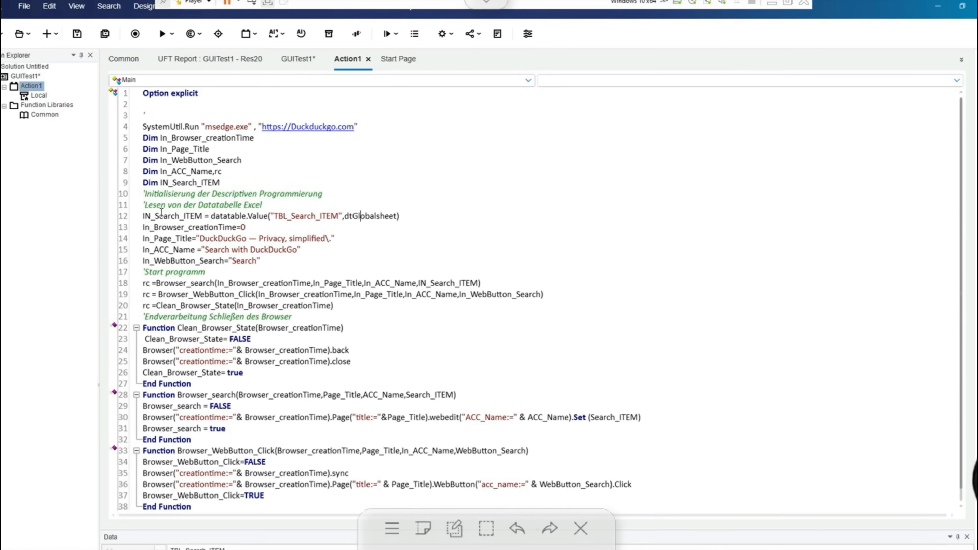
double_click(172, 216)
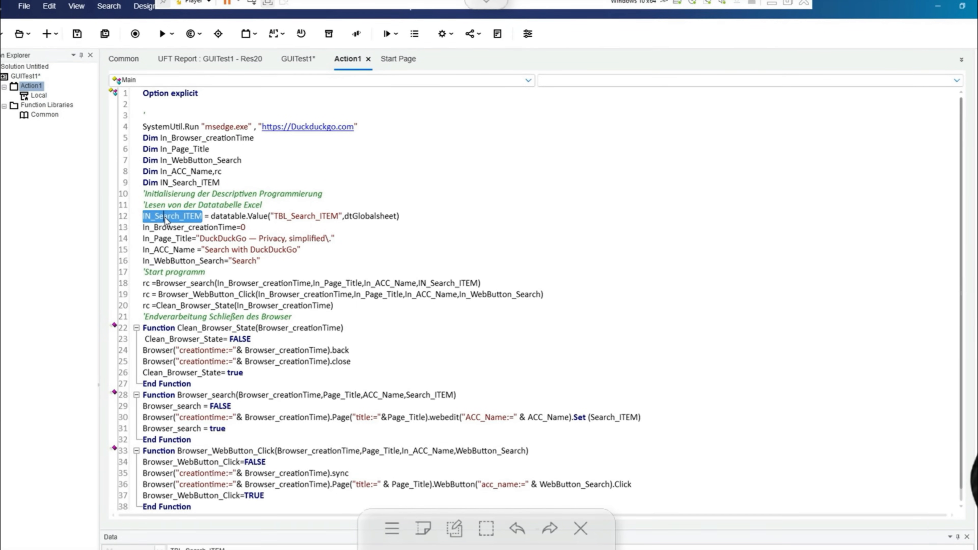
mouse_move(212, 388)
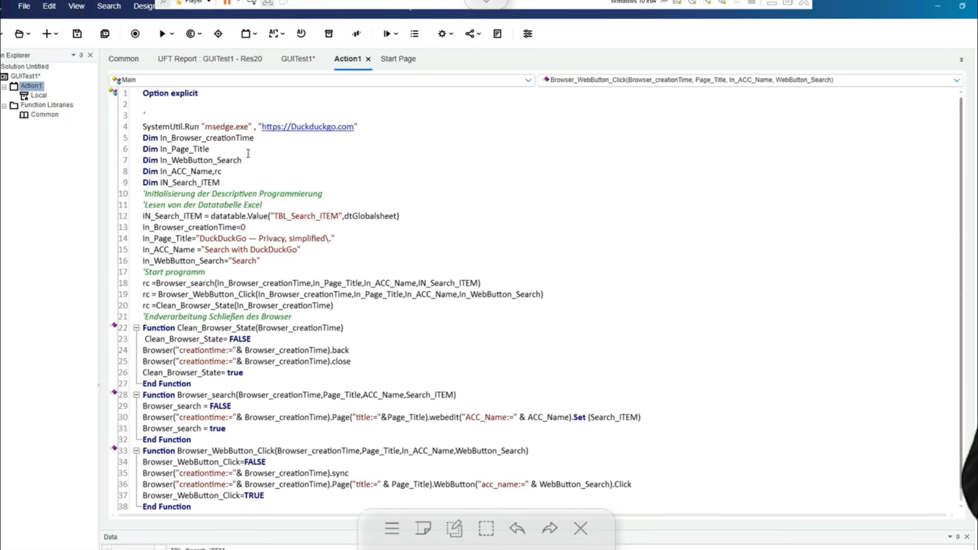
mouse_move(161, 34)
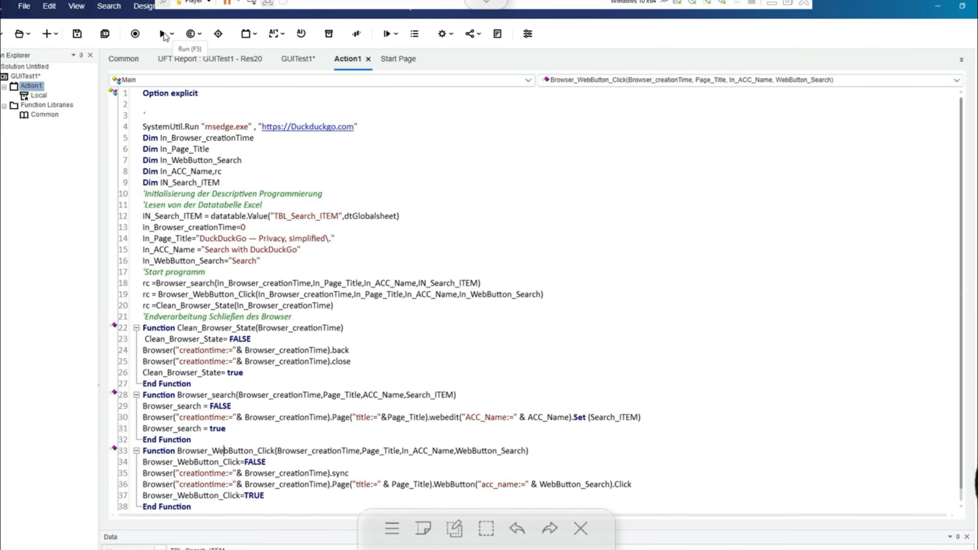
Step: Run Action1 with results written to a new Res22 run results folder
left_click(161, 33)
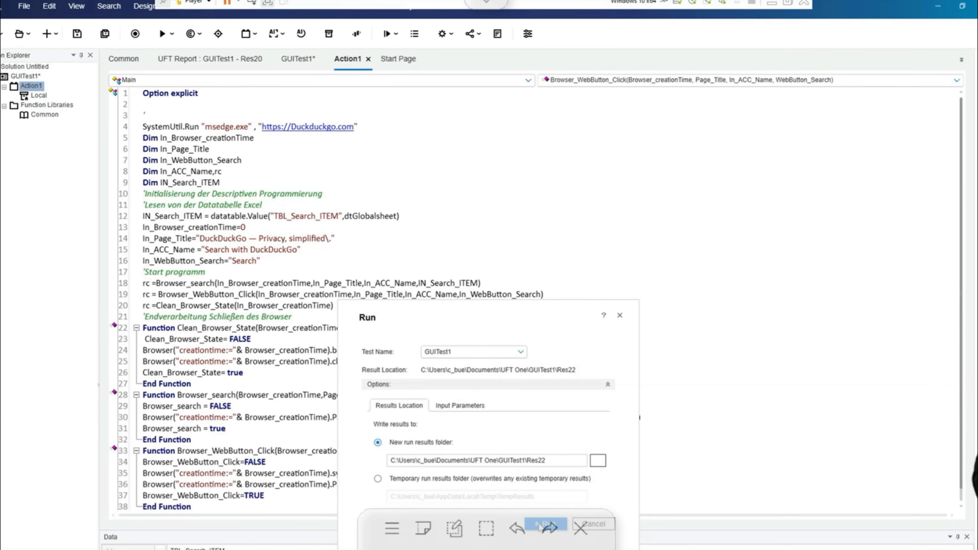
left_click(544, 524)
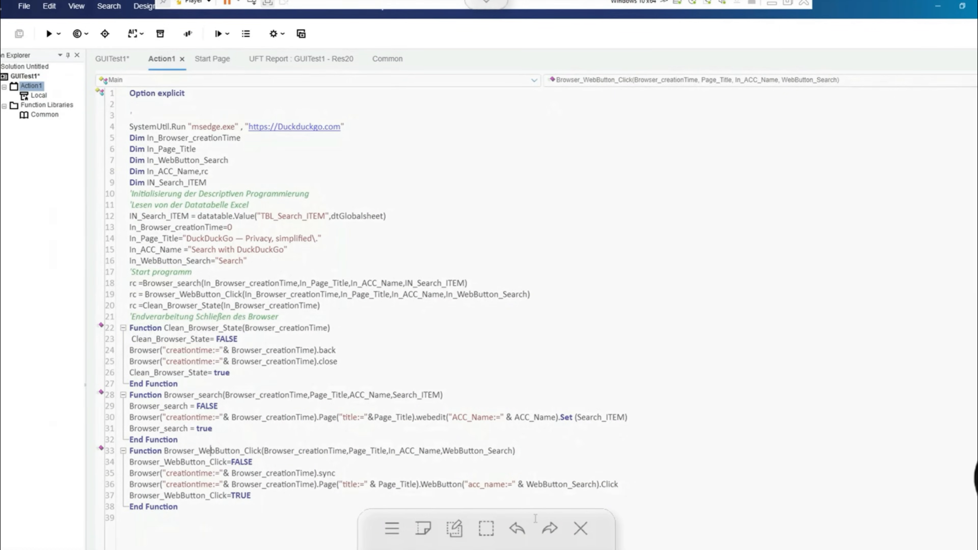
left_click(47, 34)
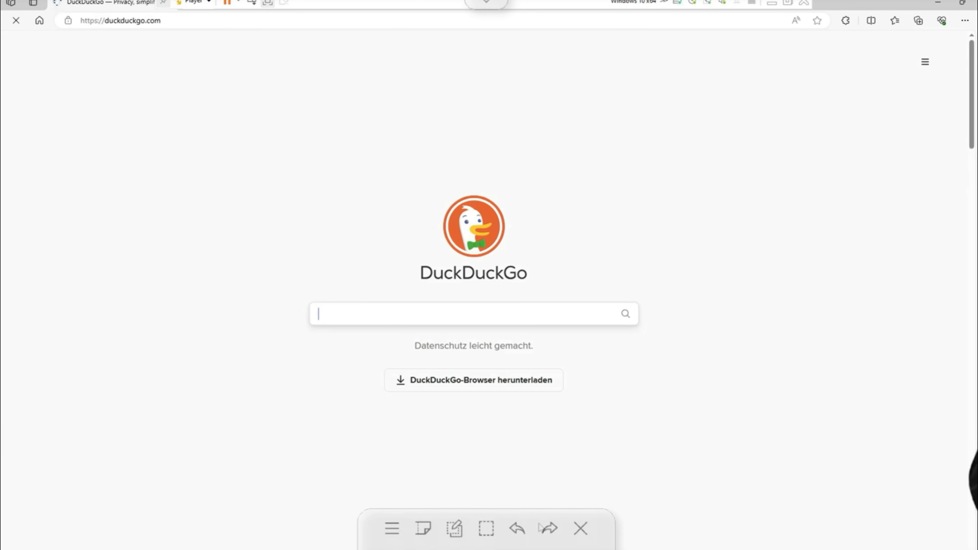
Step: Let the run enter UFT ONE into DuckDuckGo's search box and finish with 24 passed steps
type("UFT ONE")
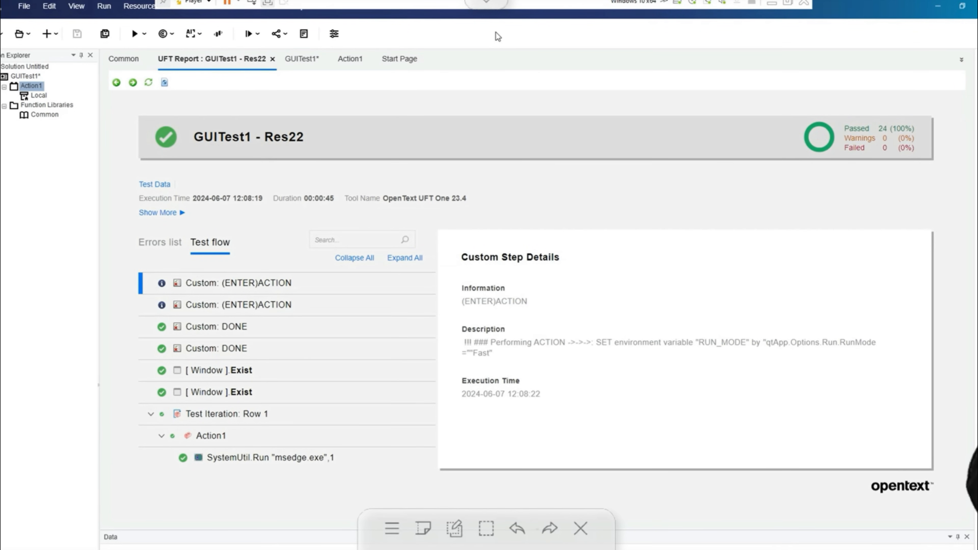
mouse_move(427, 474)
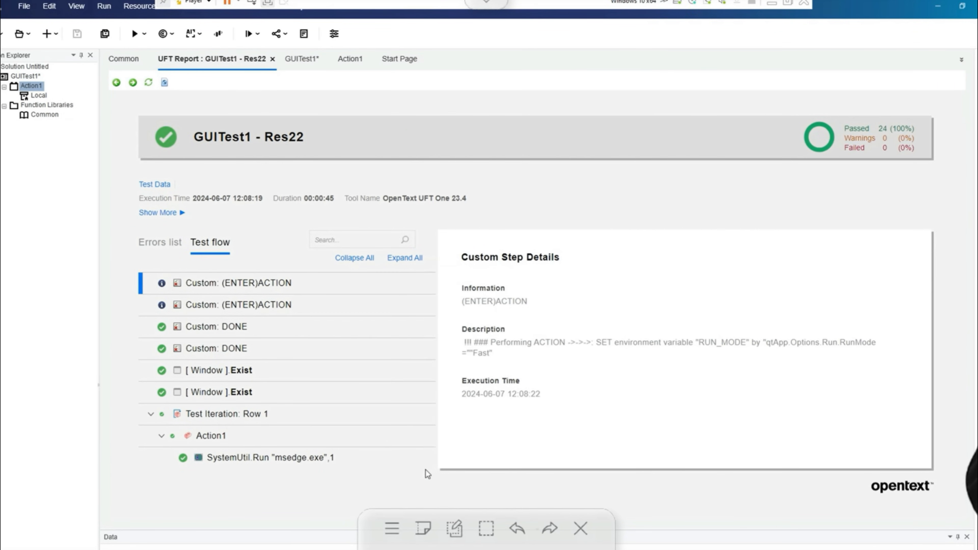
Step: Locate the Row 3 iteration in the Res22 report and inspect its browser launch step
scroll("down", 3)
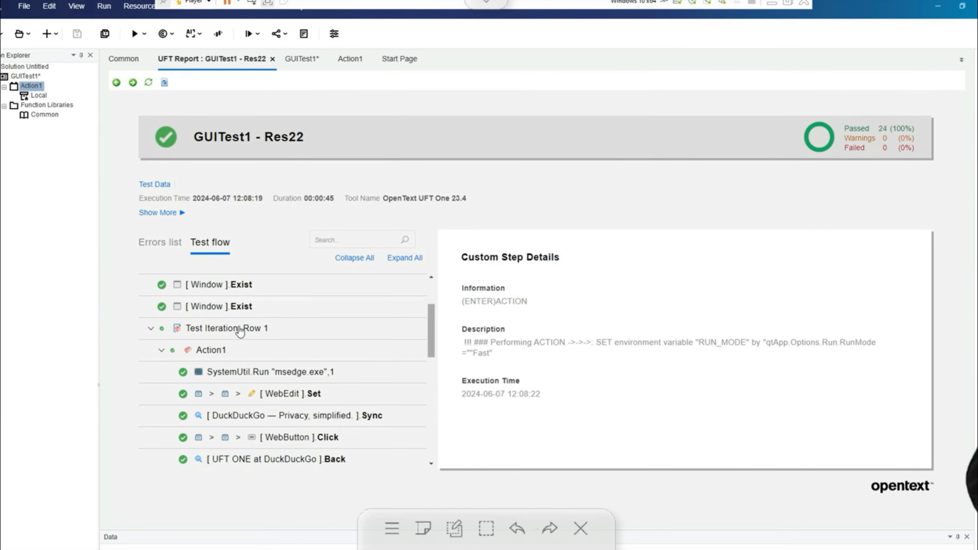
left_click(226, 328)
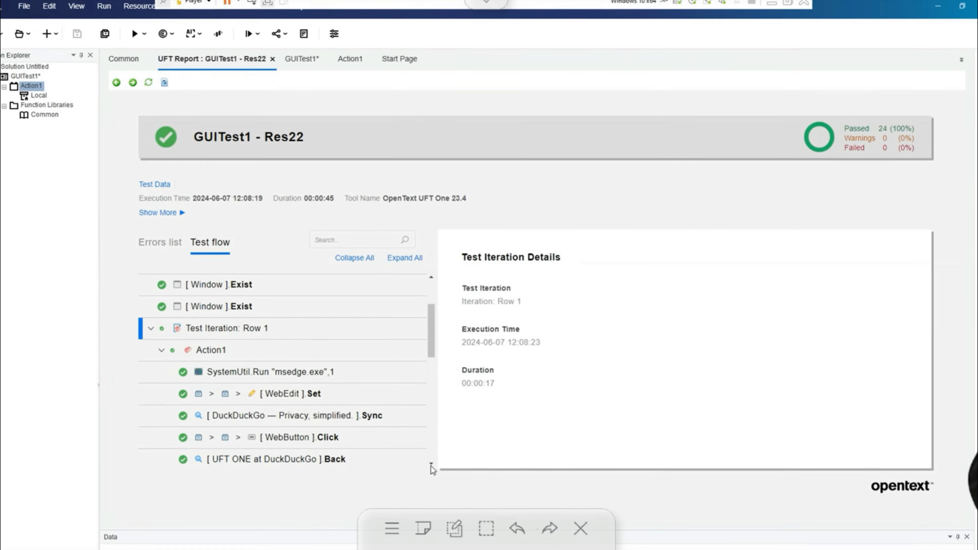
scroll("down", 3)
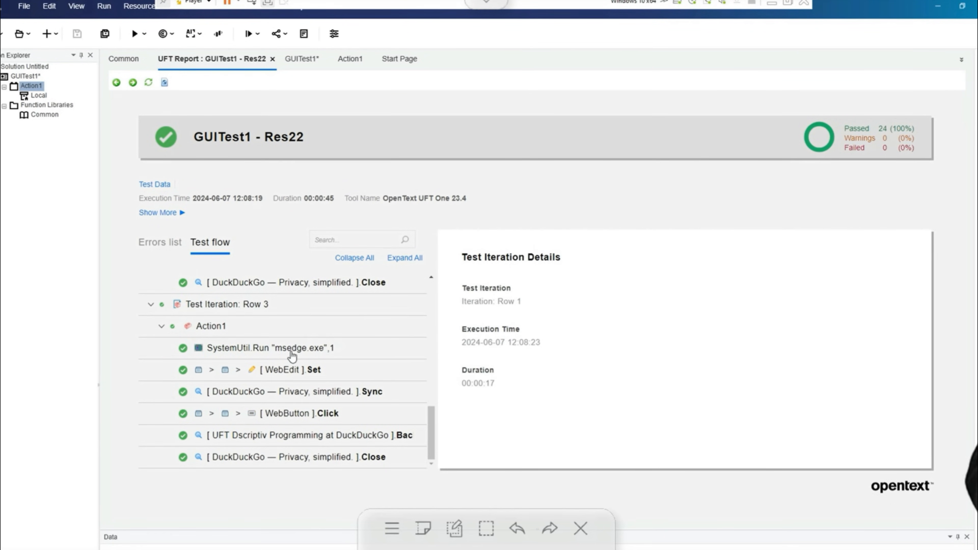
left_click(293, 369)
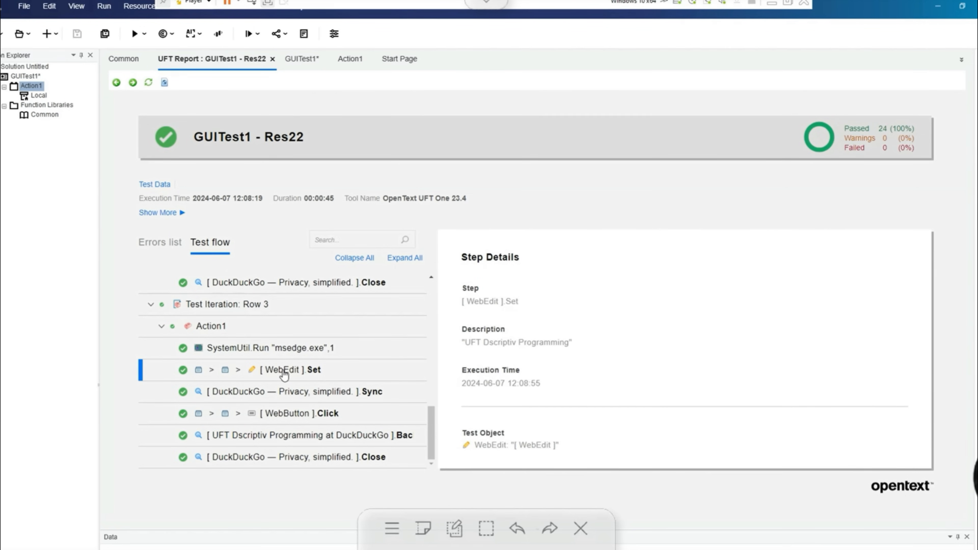
Step: Review the page sync, WebButton Click and browser Close step details, then expand all steps
left_click(294, 391)
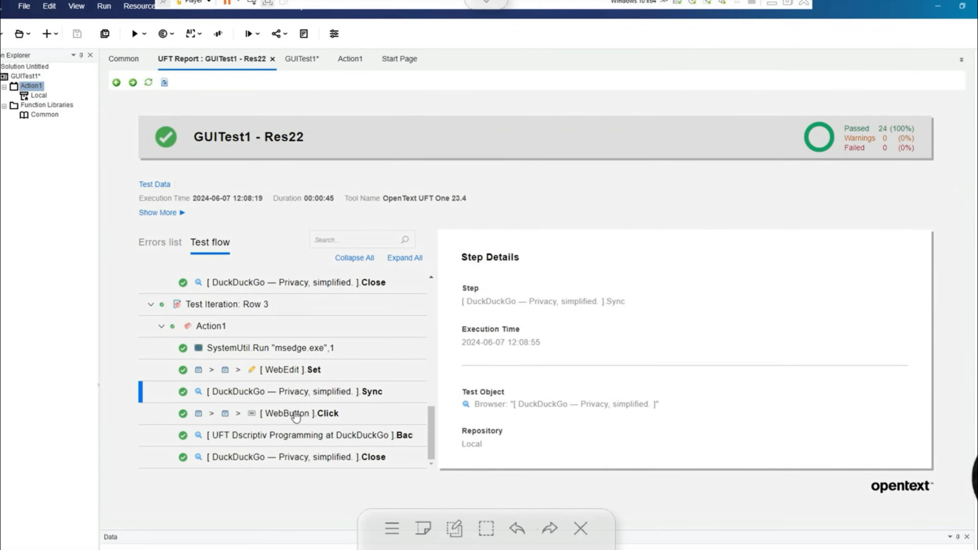
left_click(294, 413)
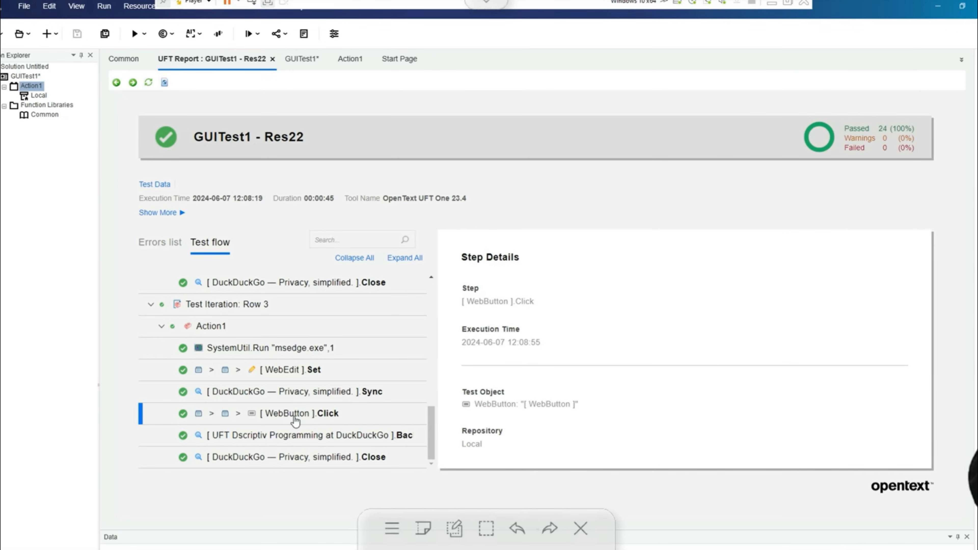
left_click(305, 434)
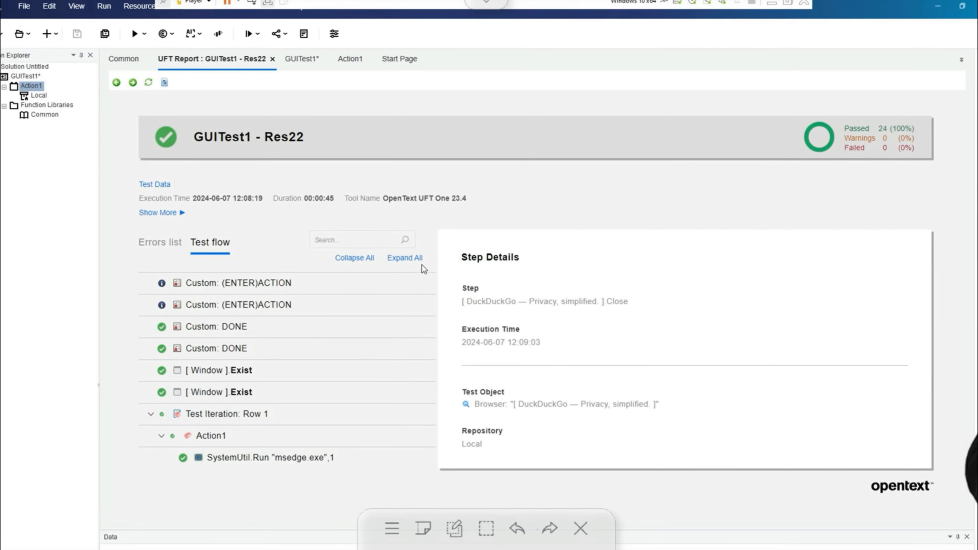
left_click(347, 58)
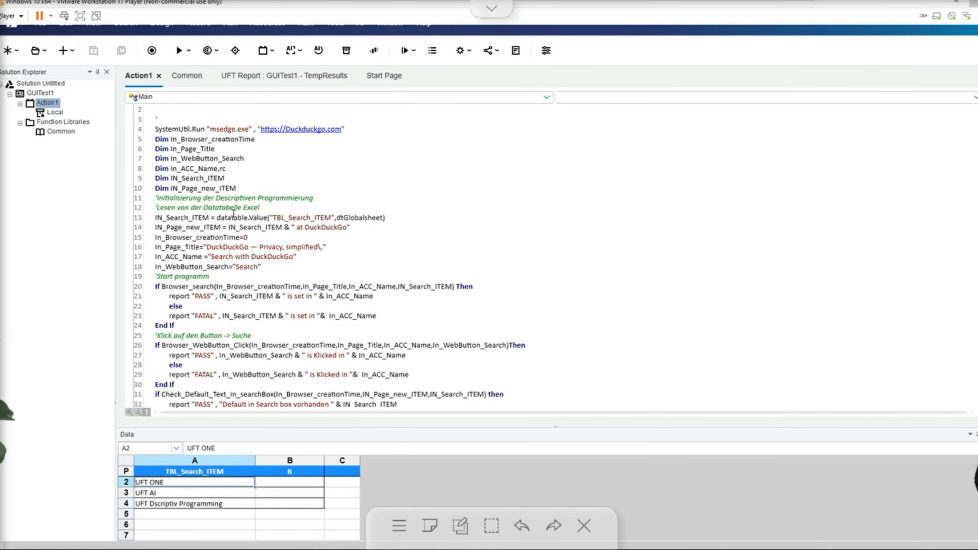
double_click(230, 217)
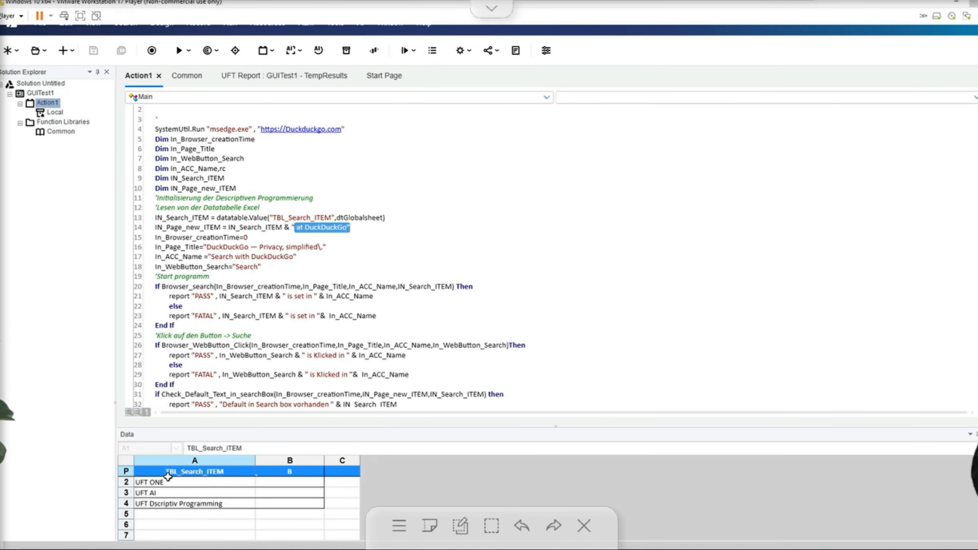
mouse_move(194, 388)
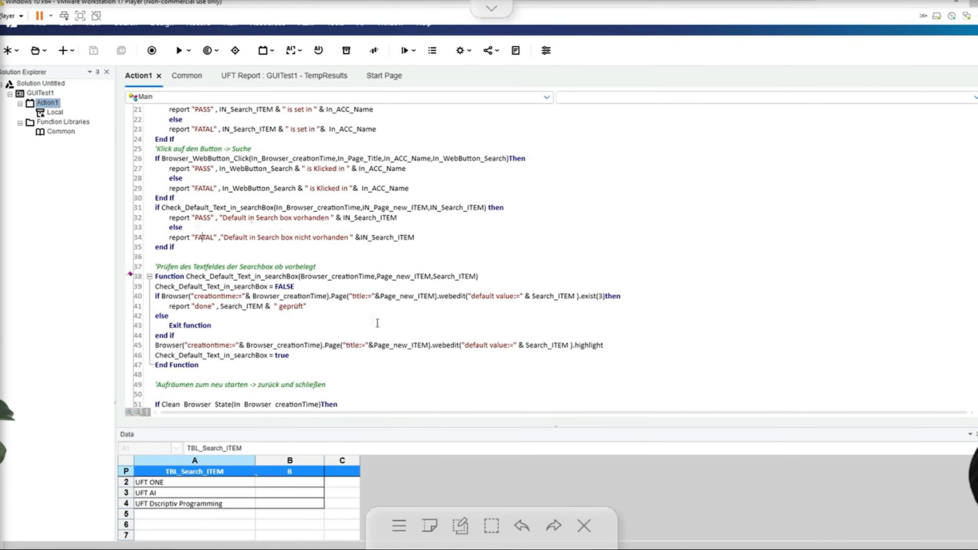
double_click(588, 345)
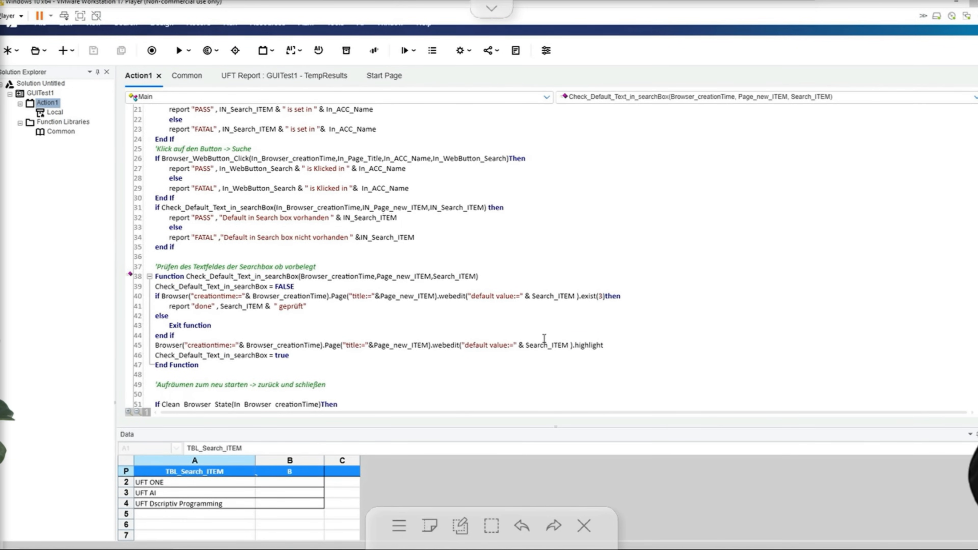
mouse_move(268, 340)
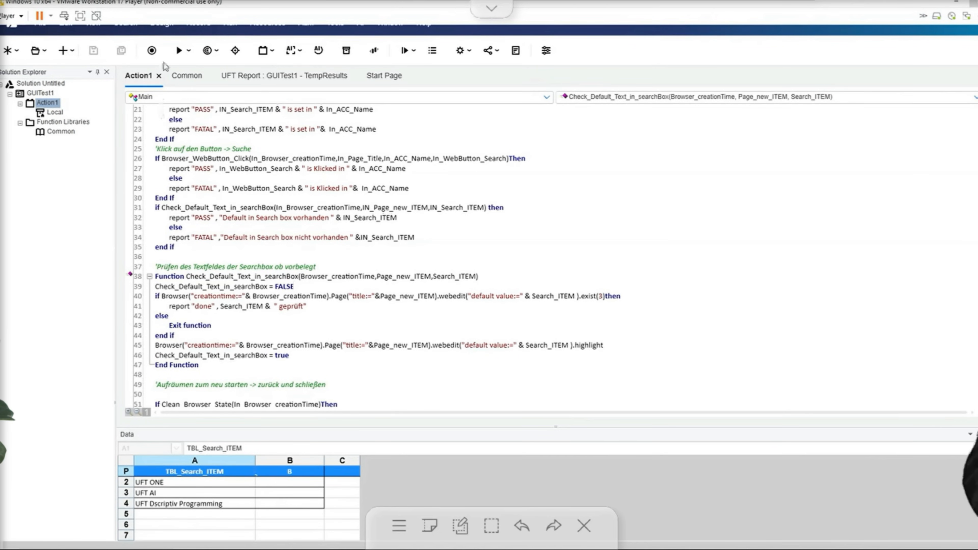
Step: Start the run and let it search DuckDuckGo for UFT ONE, leaving the results page
left_click(178, 51)
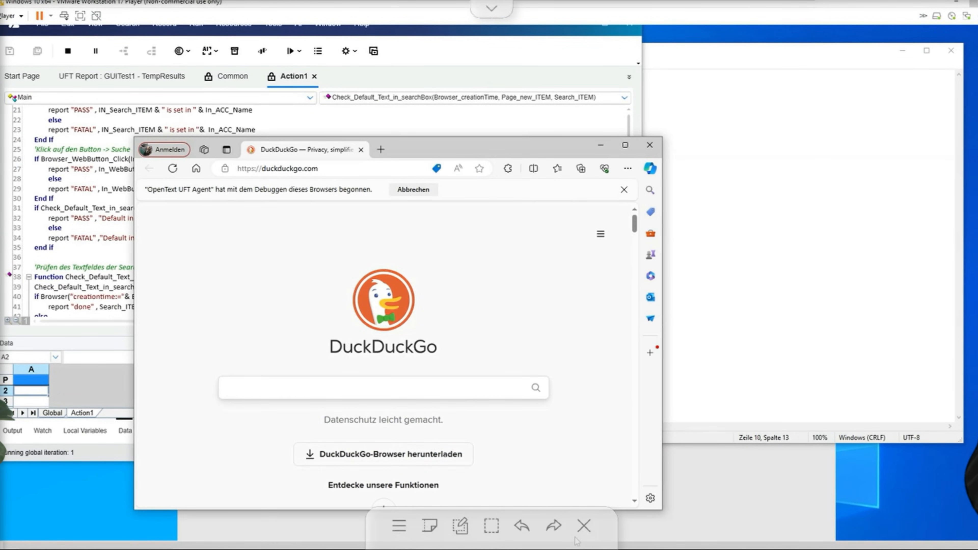
left_click(380, 387)
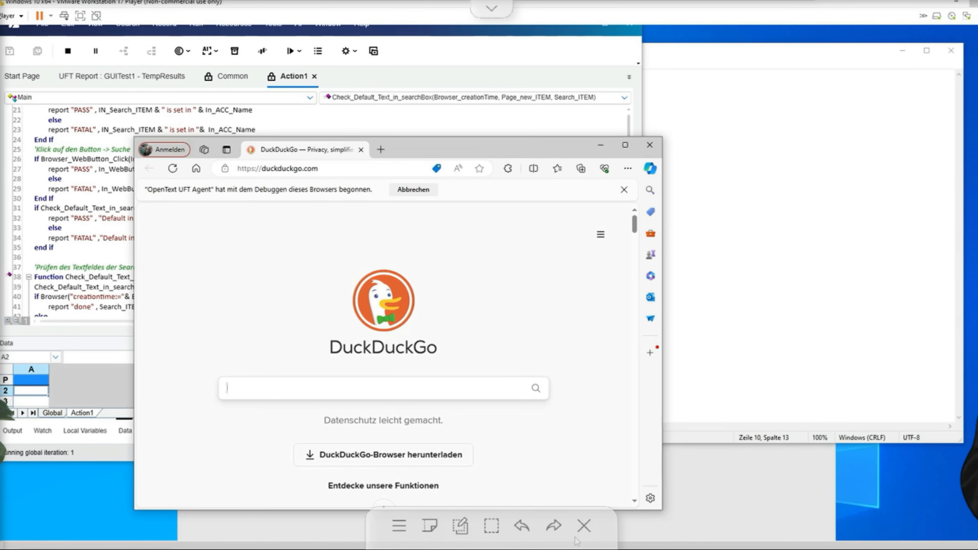
type("UFT ONE")
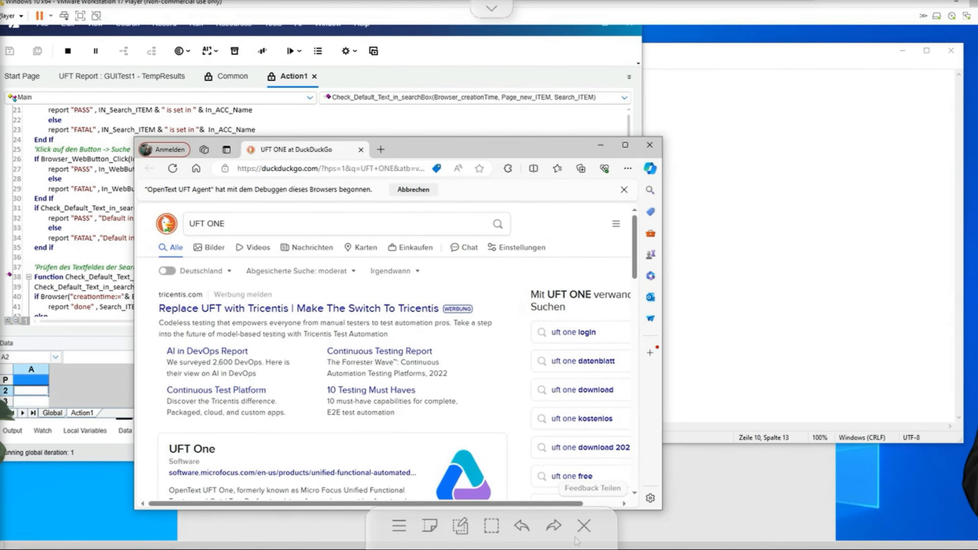
left_click(148, 169)
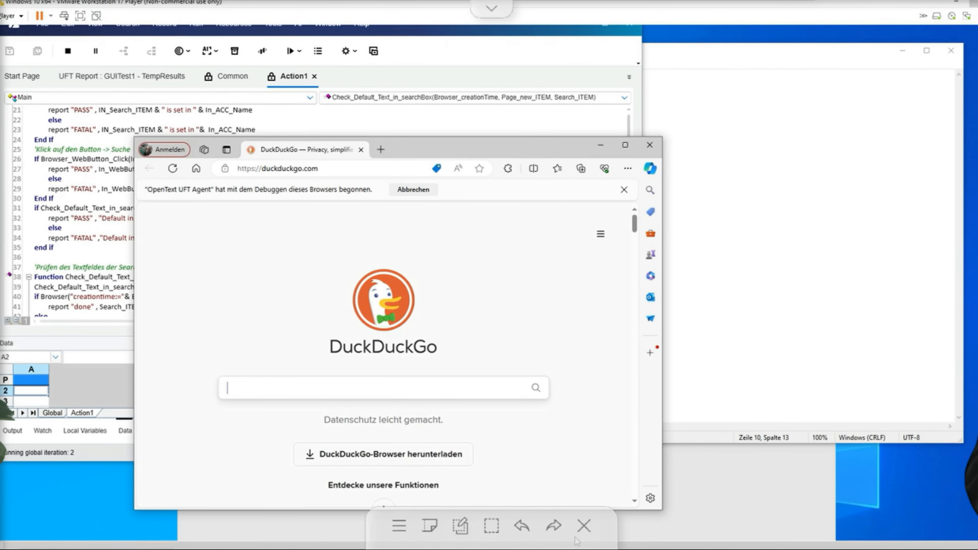
Step: Continue with the UFT AI and UFT Dscriptiv Programming searches until the 42-step report passes
type("UFT AI")
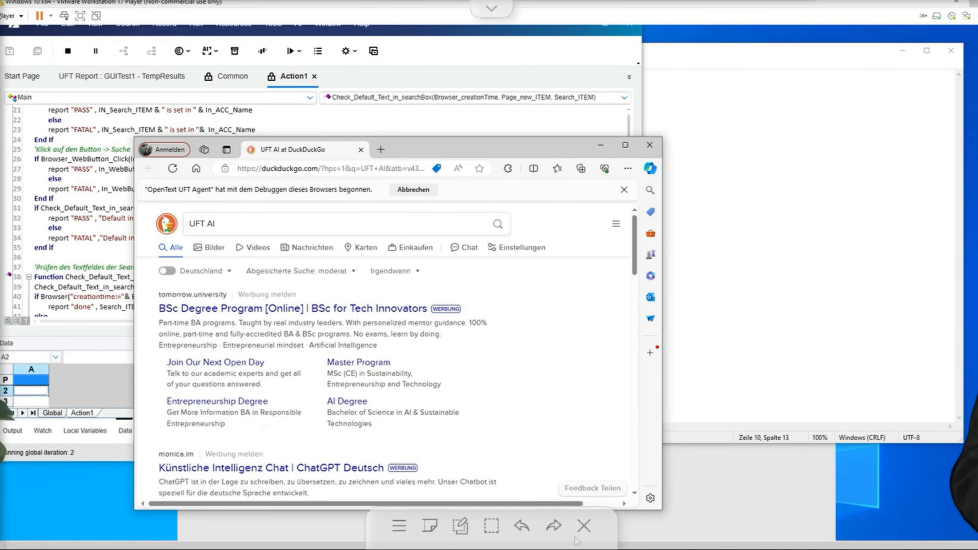
left_click(173, 169)
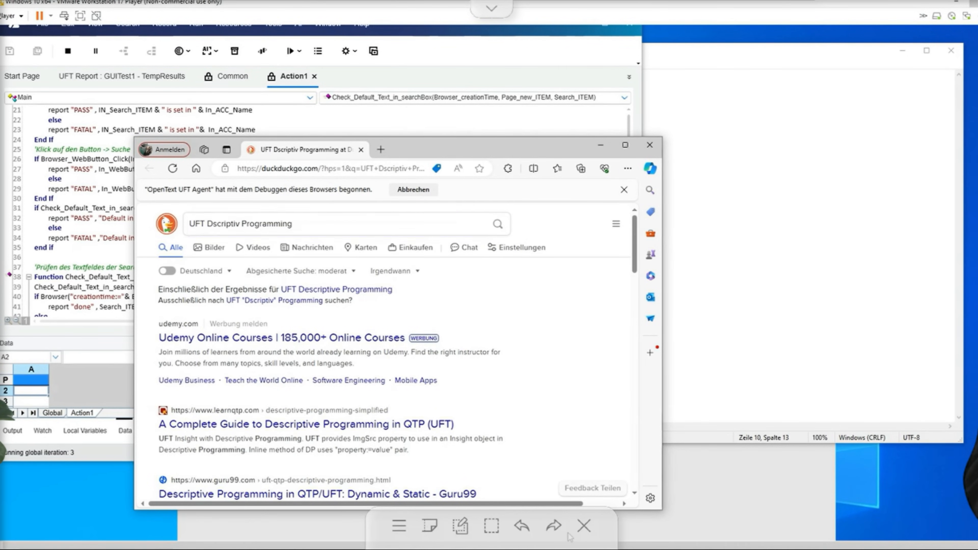
left_click(149, 169)
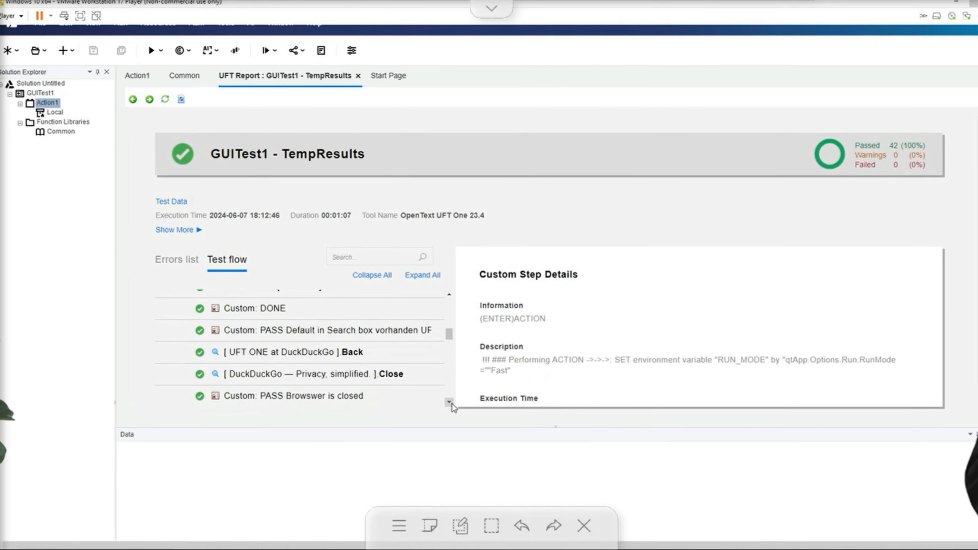
Step: Show details of the 'Custom: PASS Default in Search box vorhanden' step confirming UFT ONE
left_click(325, 330)
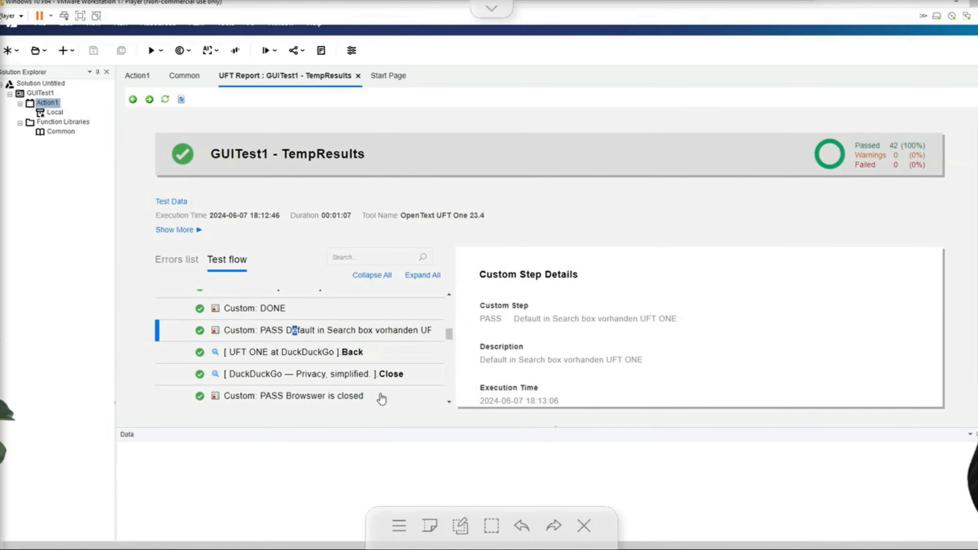
mouse_move(447, 409)
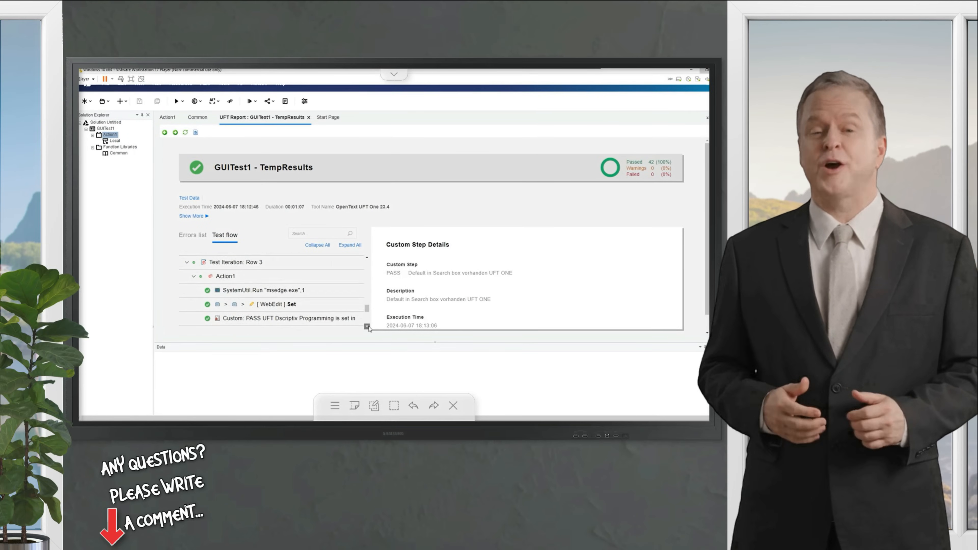
scroll("down", 3)
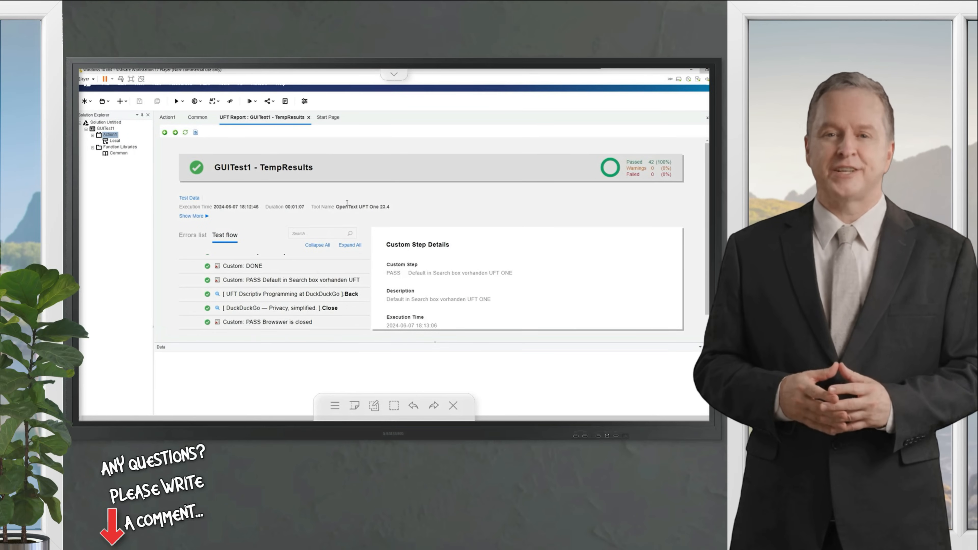